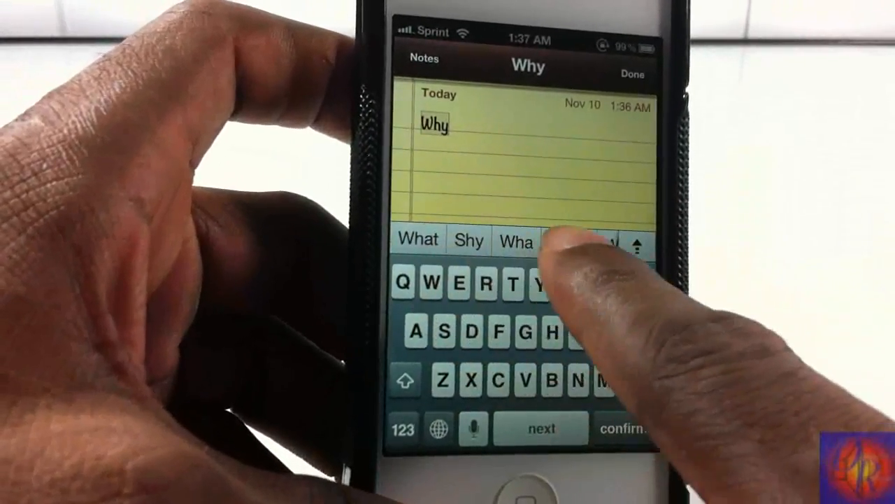
Accept a suggested word completion from the suggestion bar in the note
left_click(542, 285)
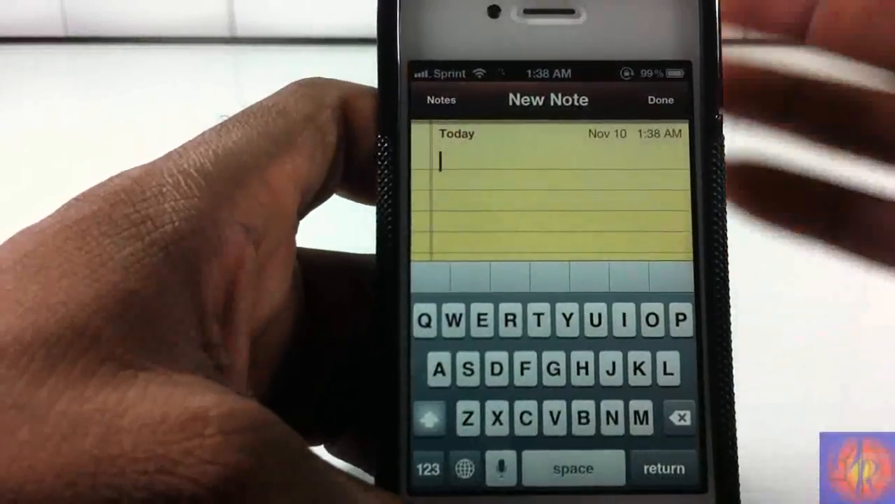
Type 'Whe' in the new note and tap the suggestion bar for alternatives
type("Whe")
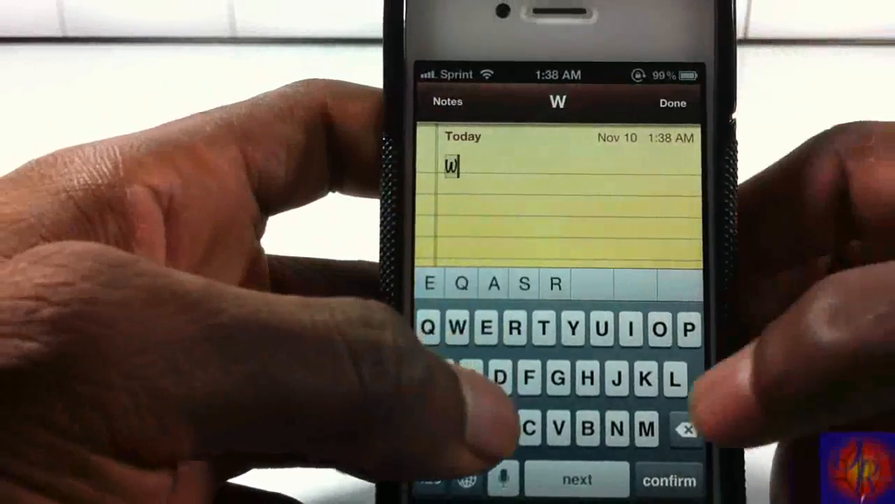
left_click(685, 429)
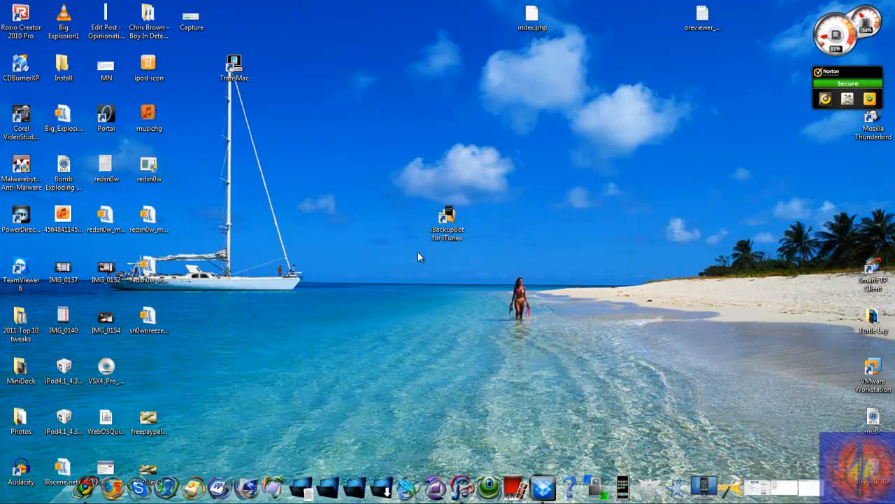
mouse_move(453, 252)
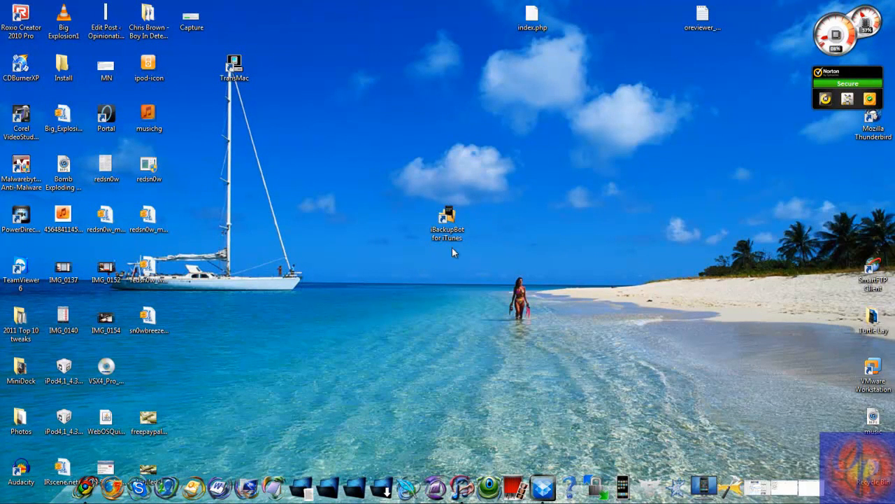
mouse_move(451, 258)
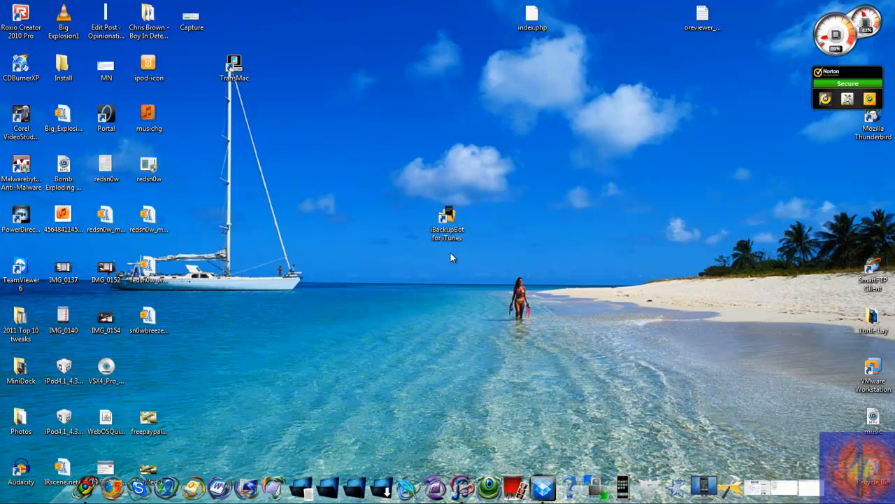
mouse_move(402, 177)
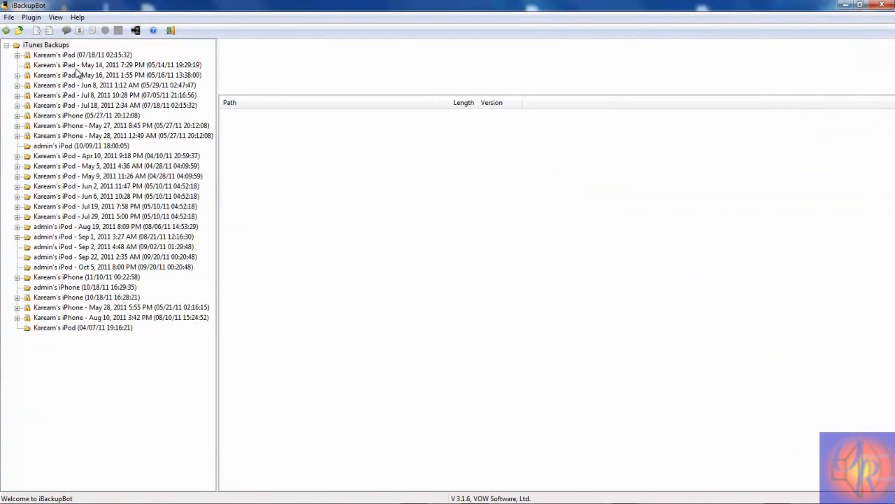
left_click(45, 44)
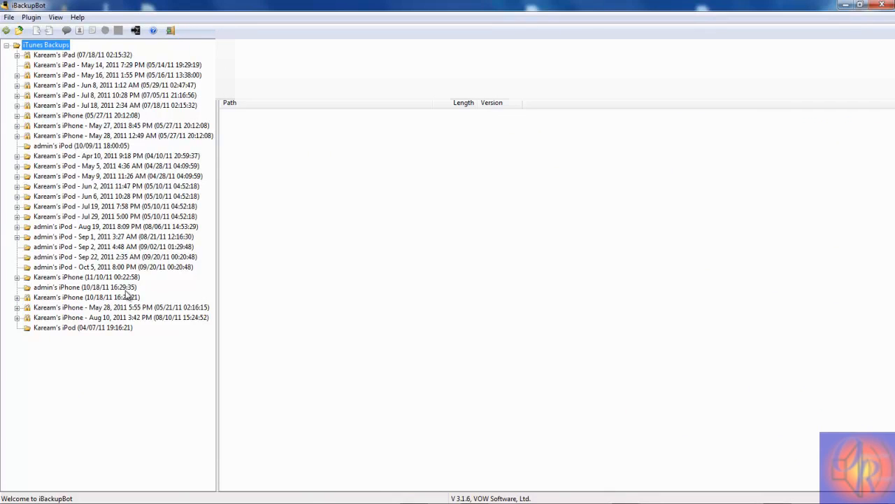
mouse_move(105, 282)
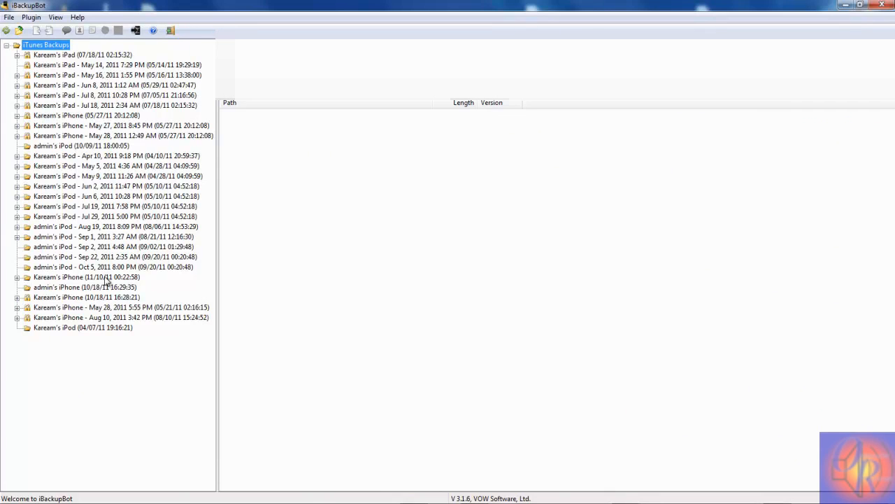
left_click(86, 277)
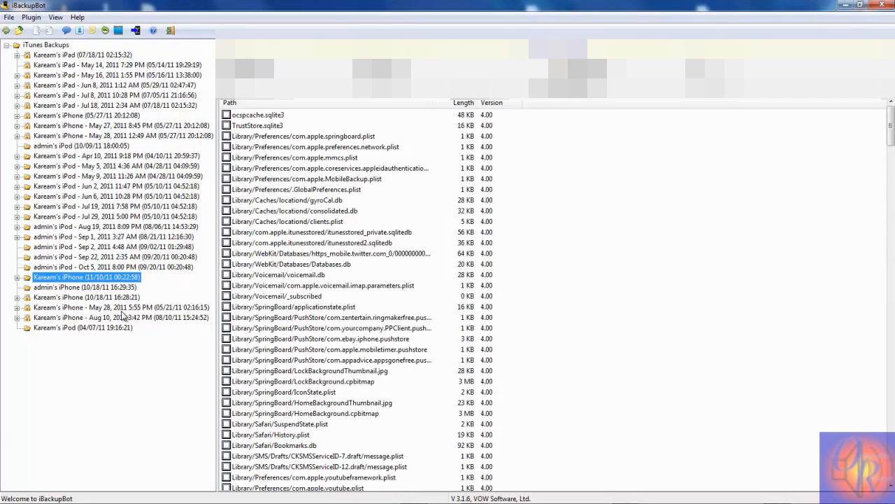
mouse_move(98, 286)
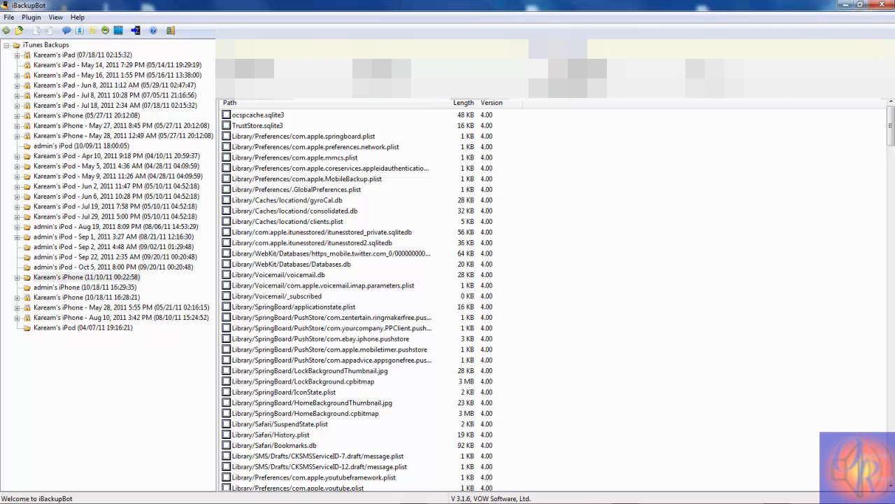
mouse_move(376, 266)
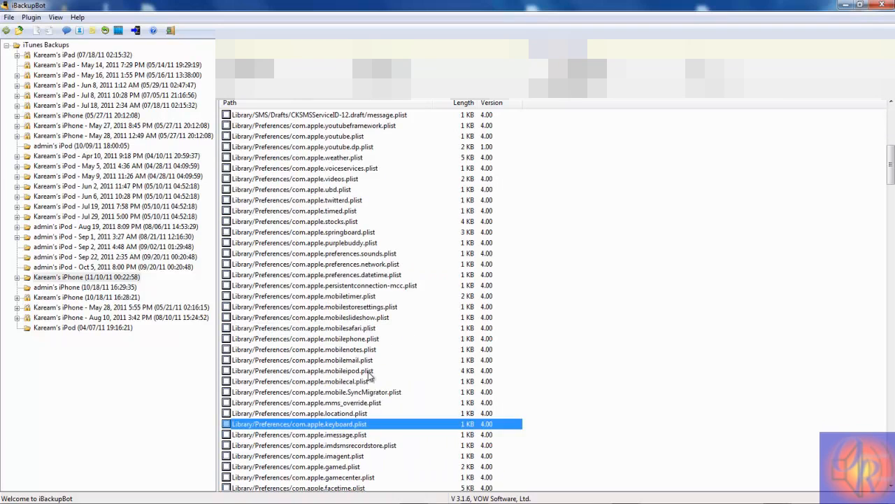
Scroll the backup file list down toward Library/Preferences/com.apple.keyboard.plist
scroll("down", 3)
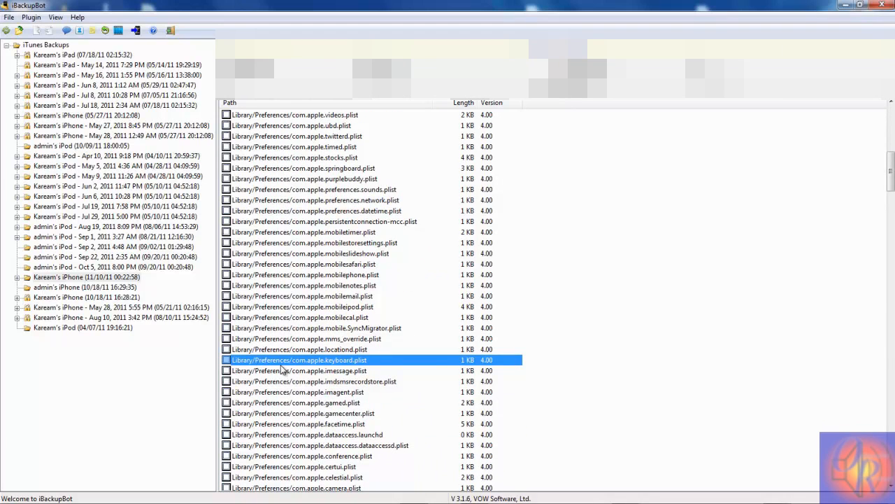
mouse_move(314, 370)
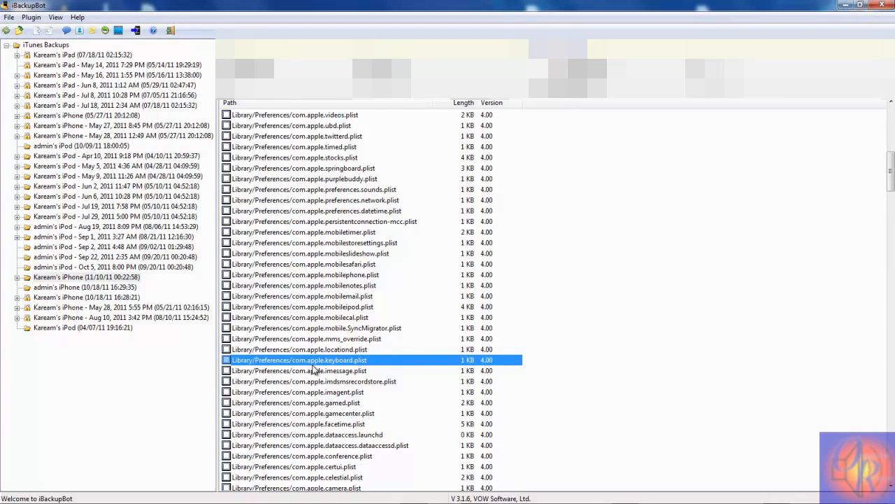
mouse_move(406, 356)
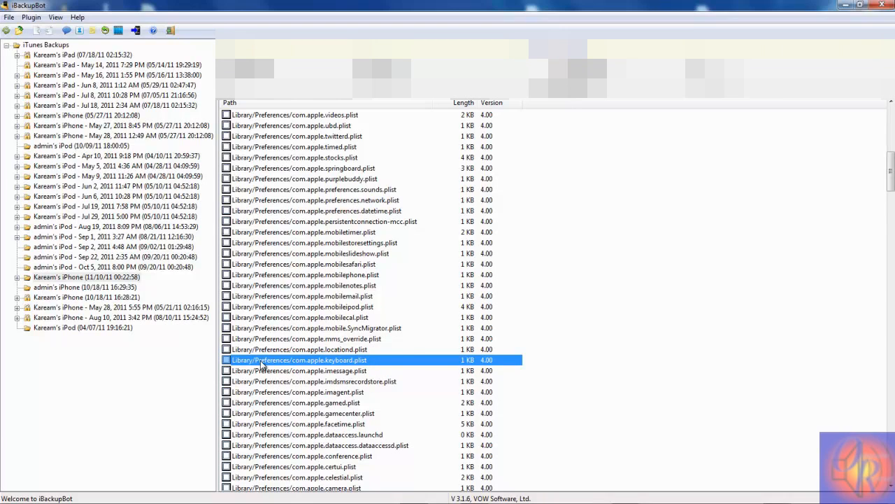
mouse_move(265, 366)
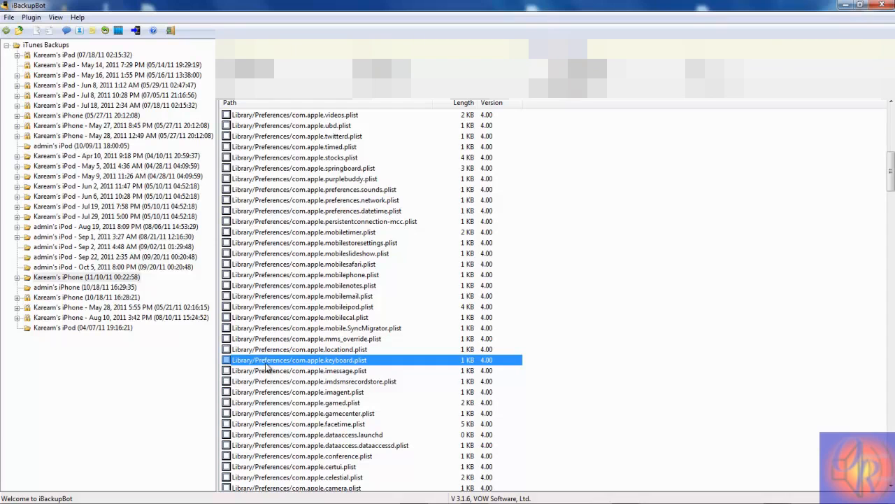
mouse_move(314, 369)
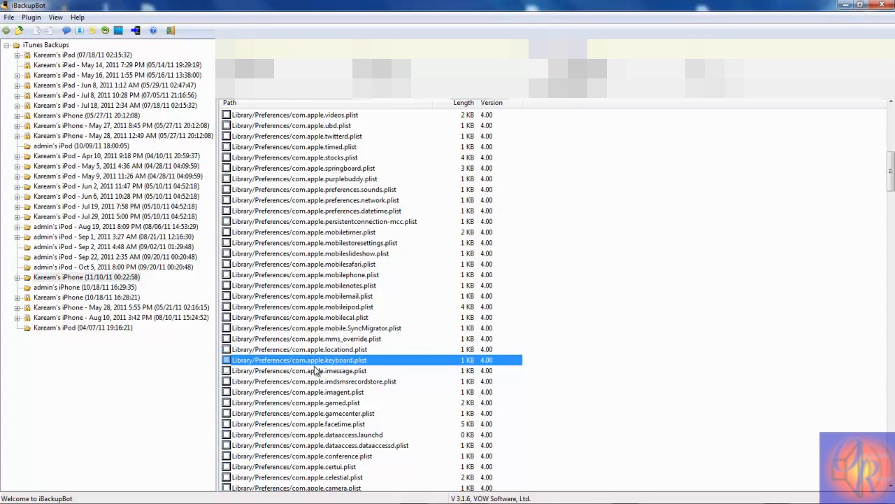
mouse_move(343, 368)
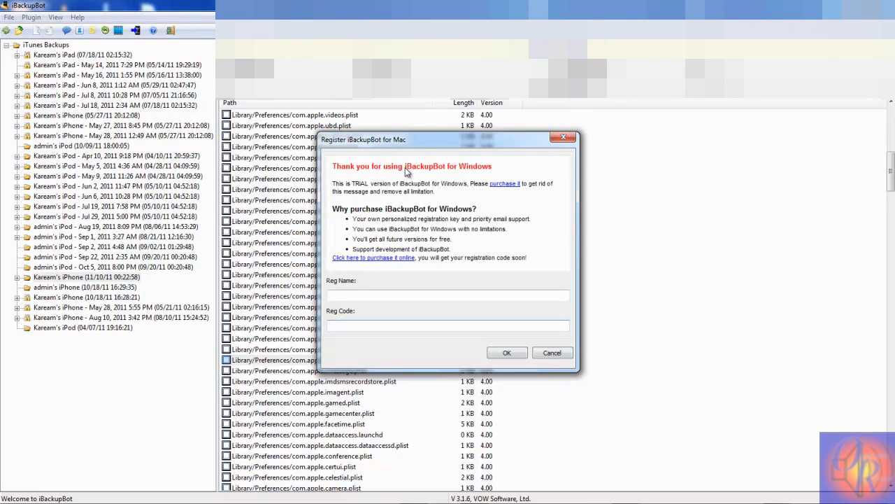
mouse_move(378, 216)
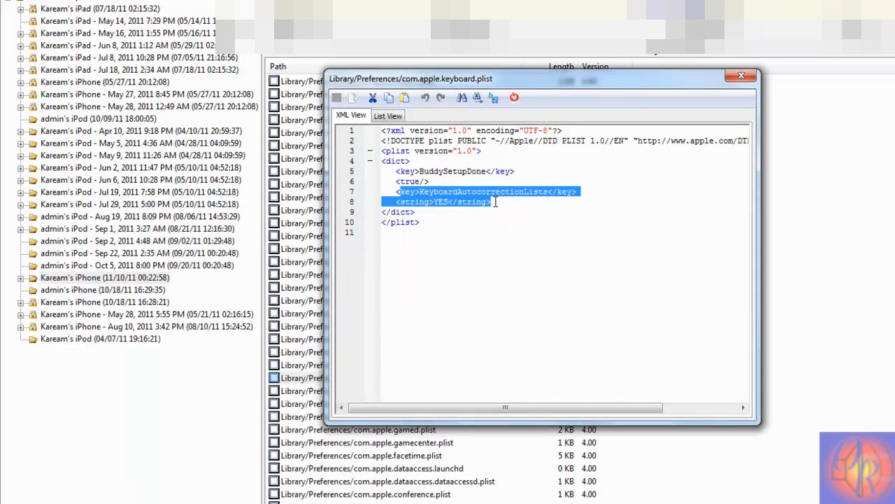
Add <key>KeyboardAutocorrectionLists</key><string>YES</string> after BuddySetupDone's true value and save
left_click(395, 192)
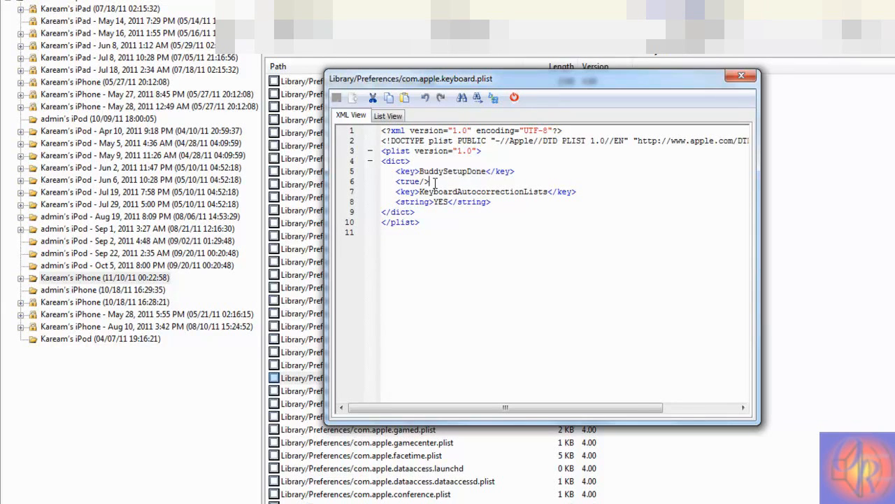
key("Enter")
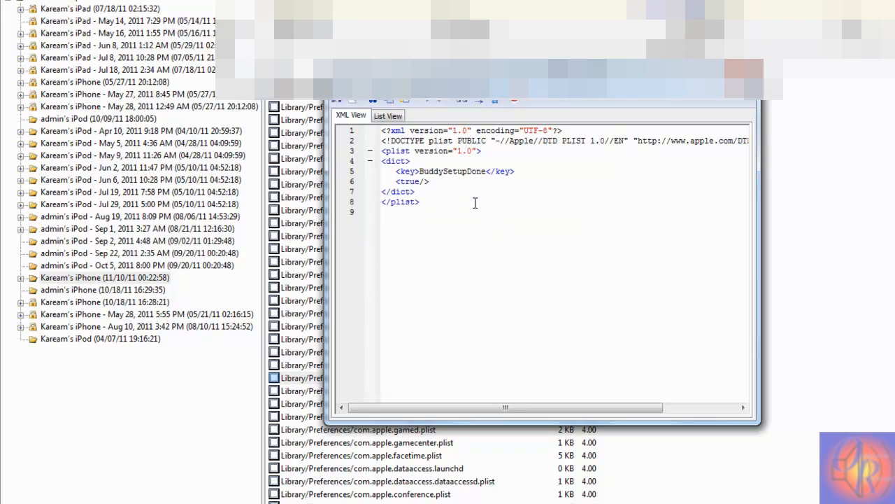
type("<key>KeyboardAutocorrectionLists</key><string>YES</string>")
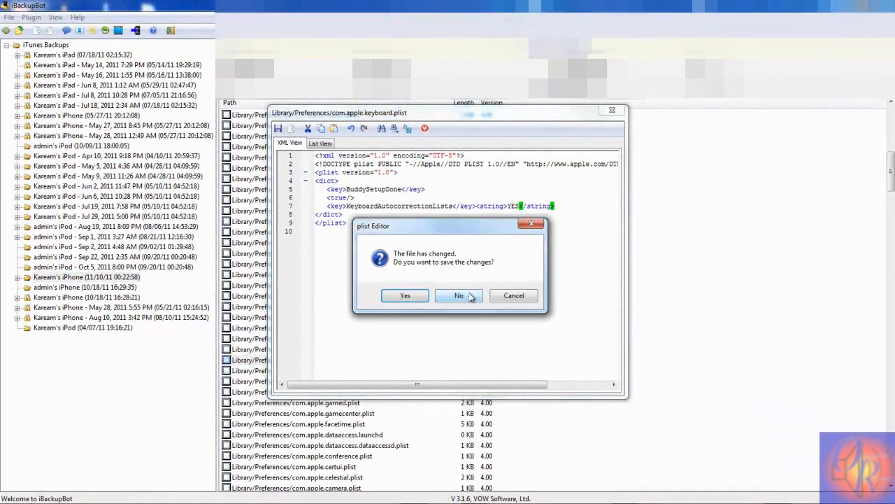
left_click(459, 295)
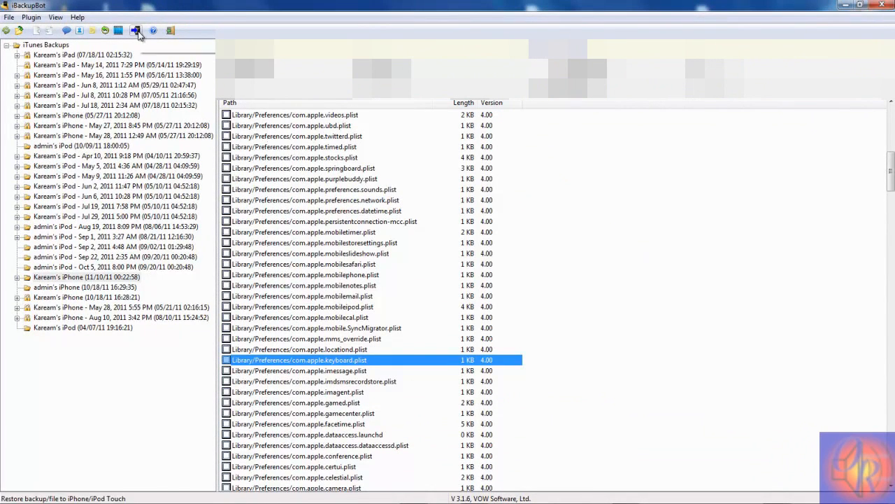
mouse_move(136, 30)
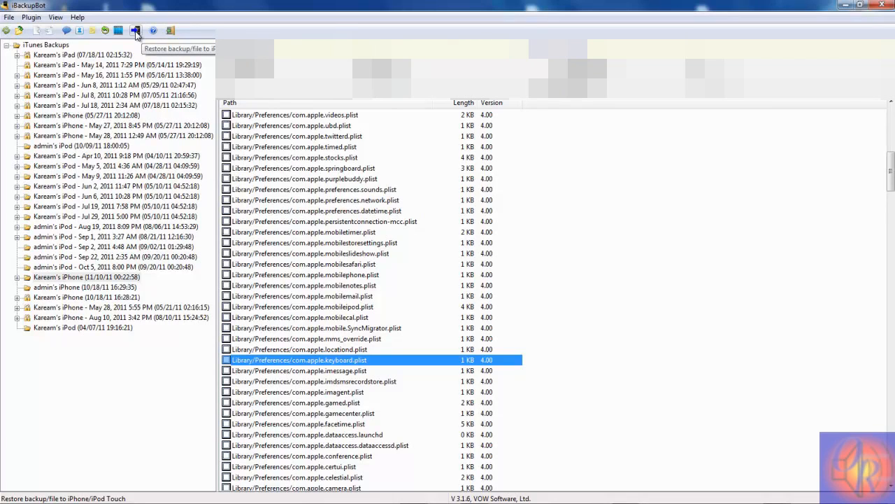
mouse_move(136, 30)
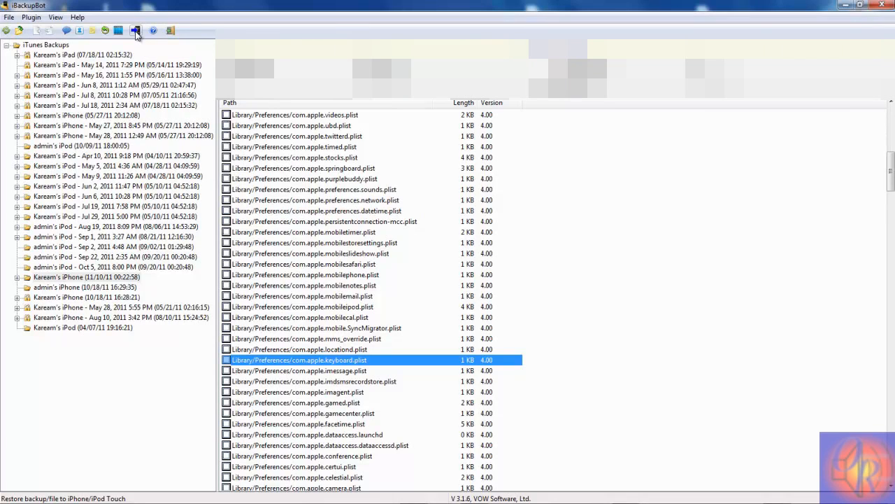
mouse_move(136, 30)
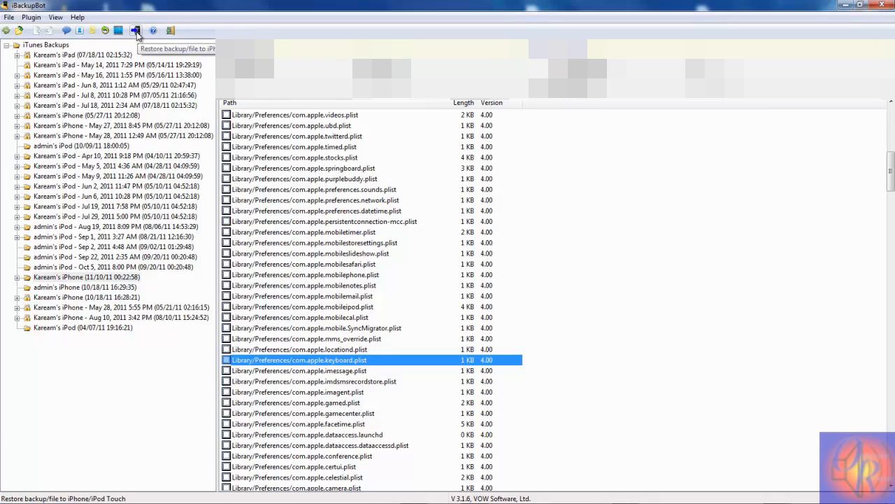
mouse_move(313, 283)
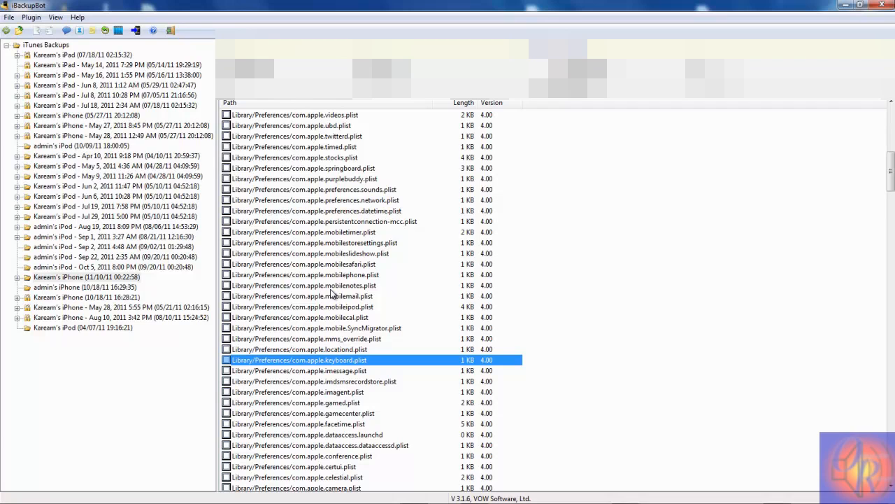
mouse_move(109, 65)
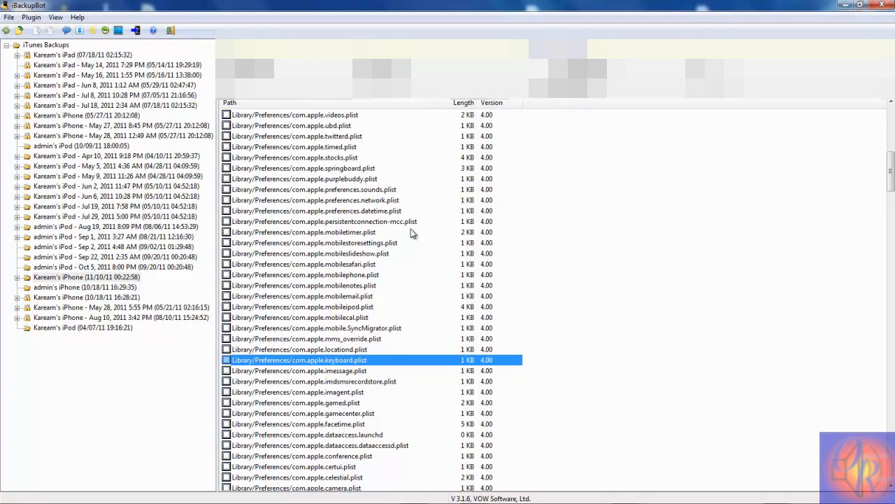
mouse_move(376, 270)
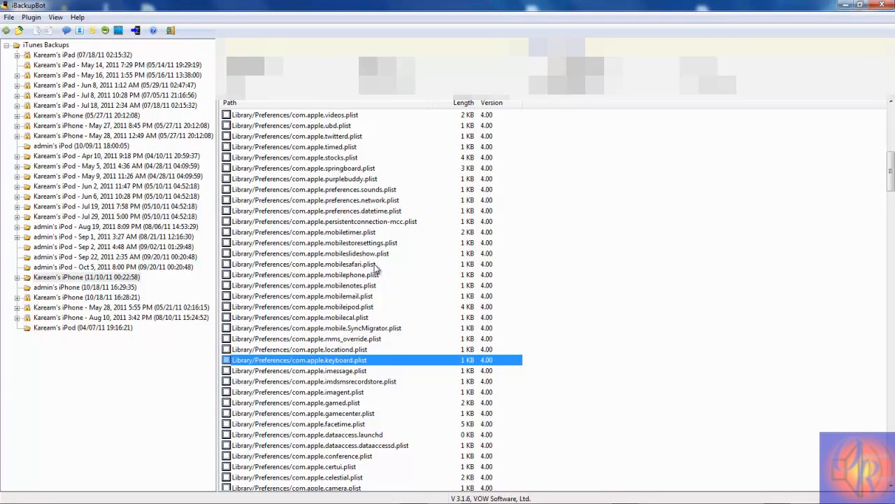